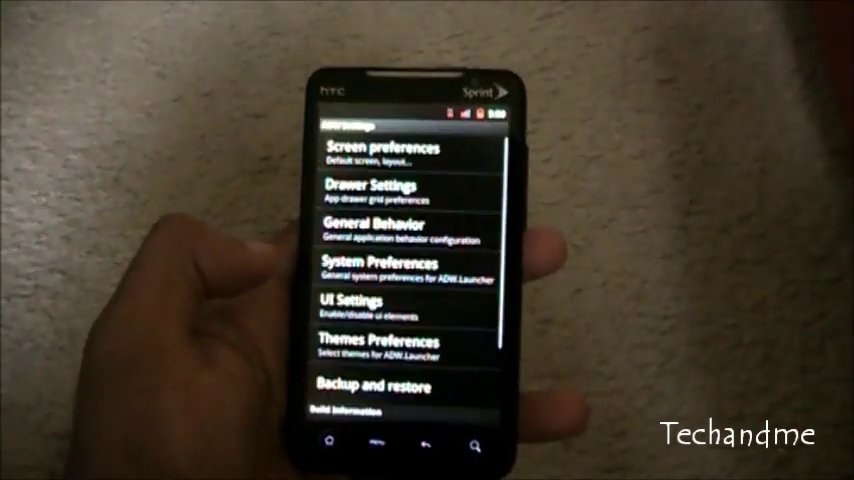
Step: Open an ADW Settings preferences category to reach the battery, usage and animation options
{"action": "left_click", "coordinate": [375, 270]}
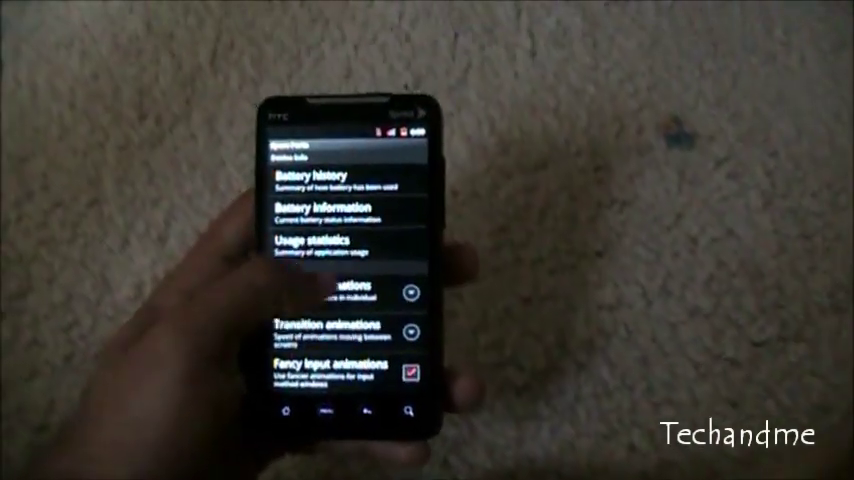
Step: Scroll the Spare Parts list down toward the Window and Transition animations options
{"action": "scroll", "scroll_direction": "down", "scroll_amount": 3}
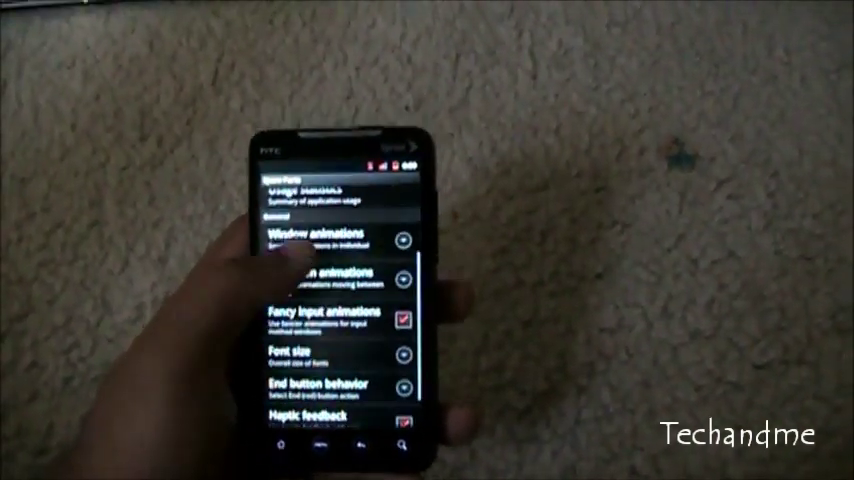